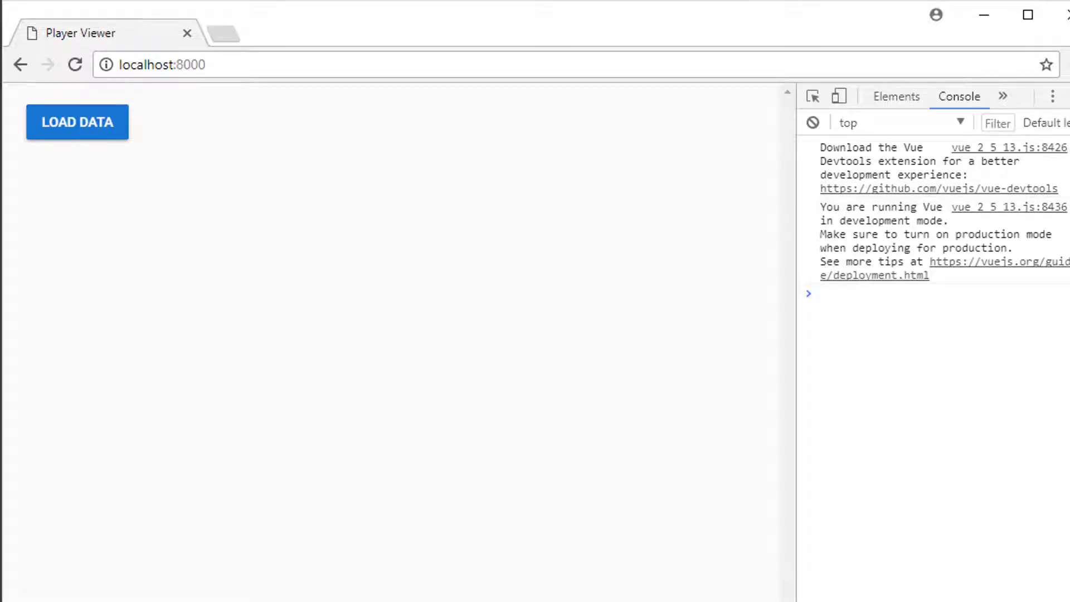
mouse_move(272, 279)
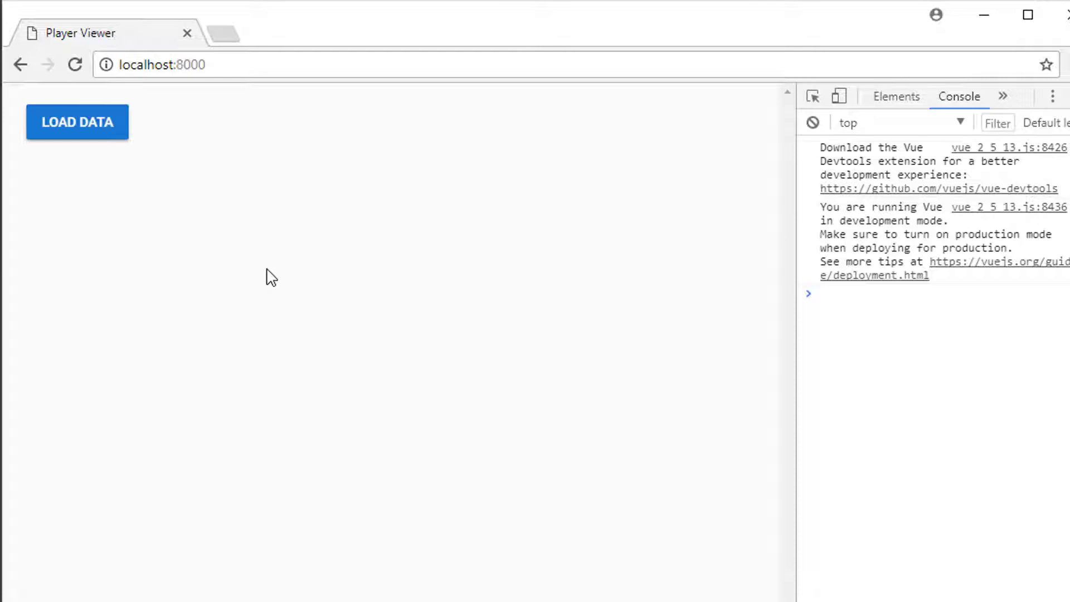
- Load the data and expand the logged success response (status 200, 100-item body) in the console
click(77, 122)
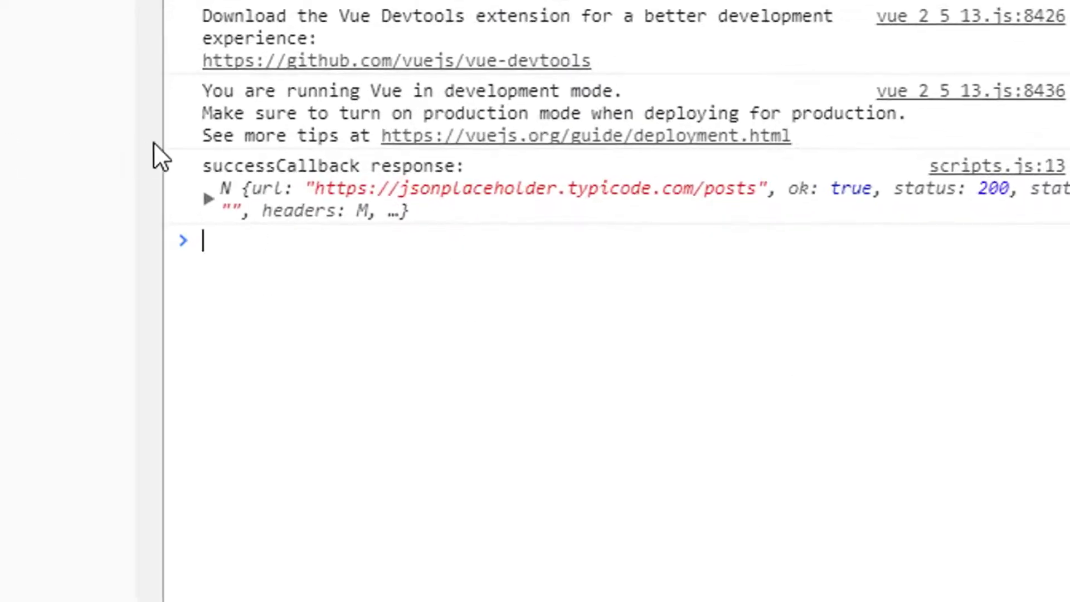
click(210, 199)
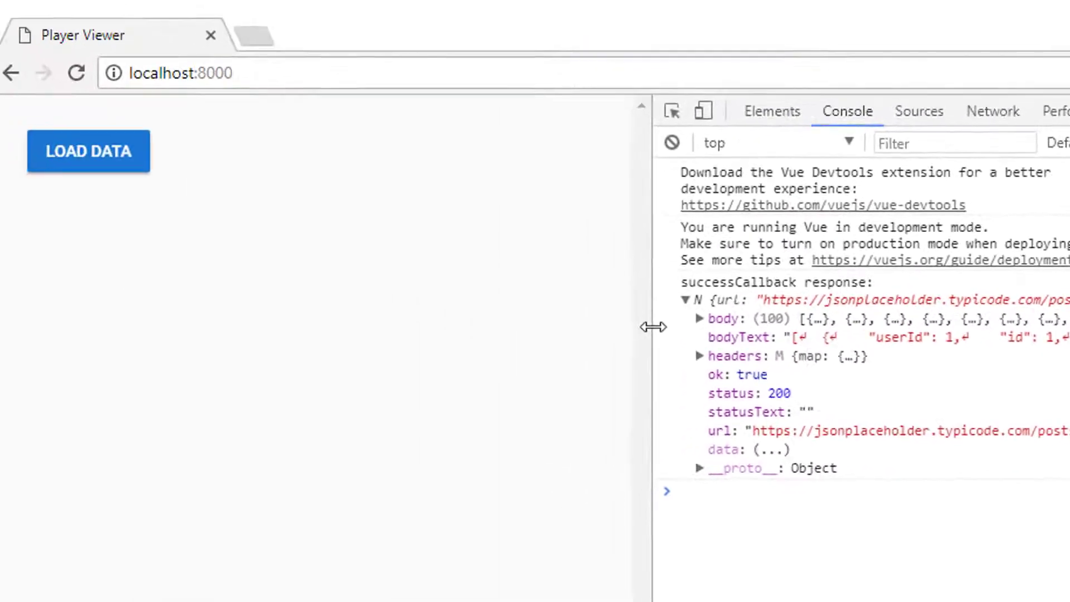
drag(651, 327, 749, 333)
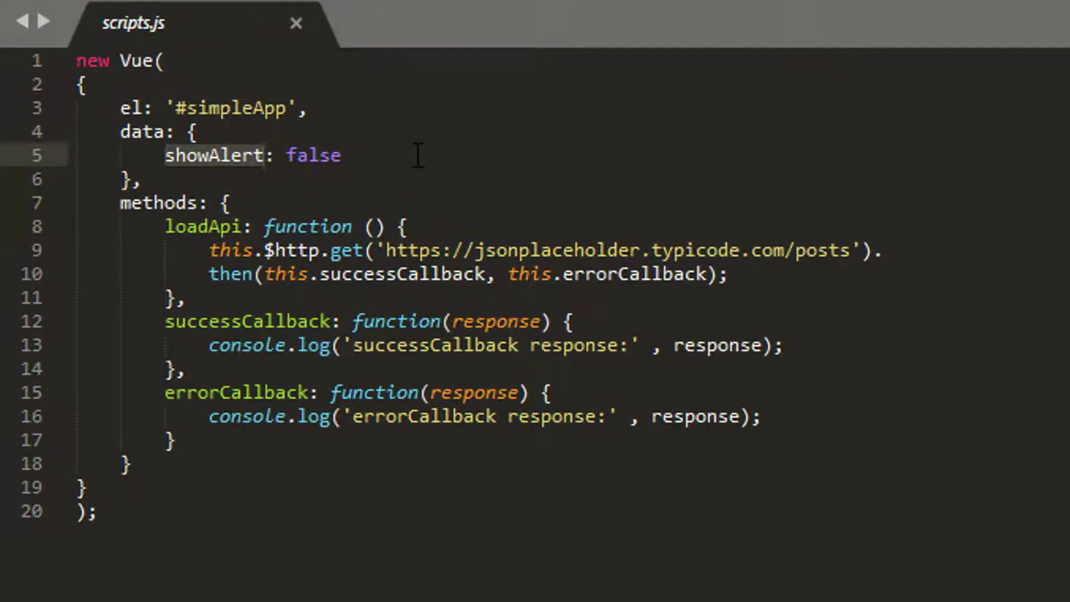
- Replace showAlert with 'dataLoaded: 0,' and add 'apiData: undefined' in the Vue data block
text(dataLoa)
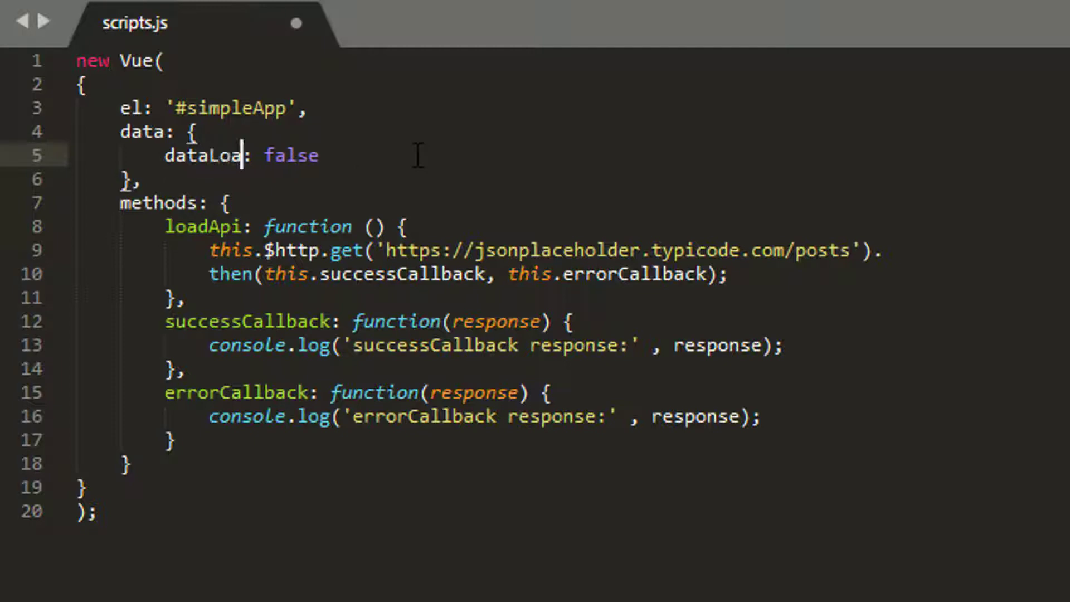
text(ded)
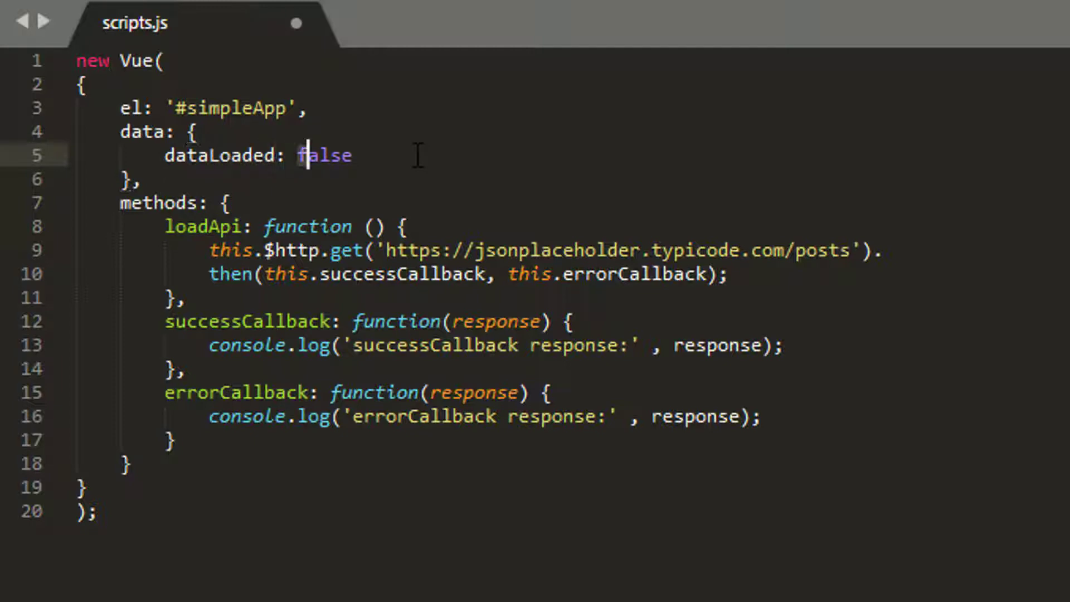
text(0)
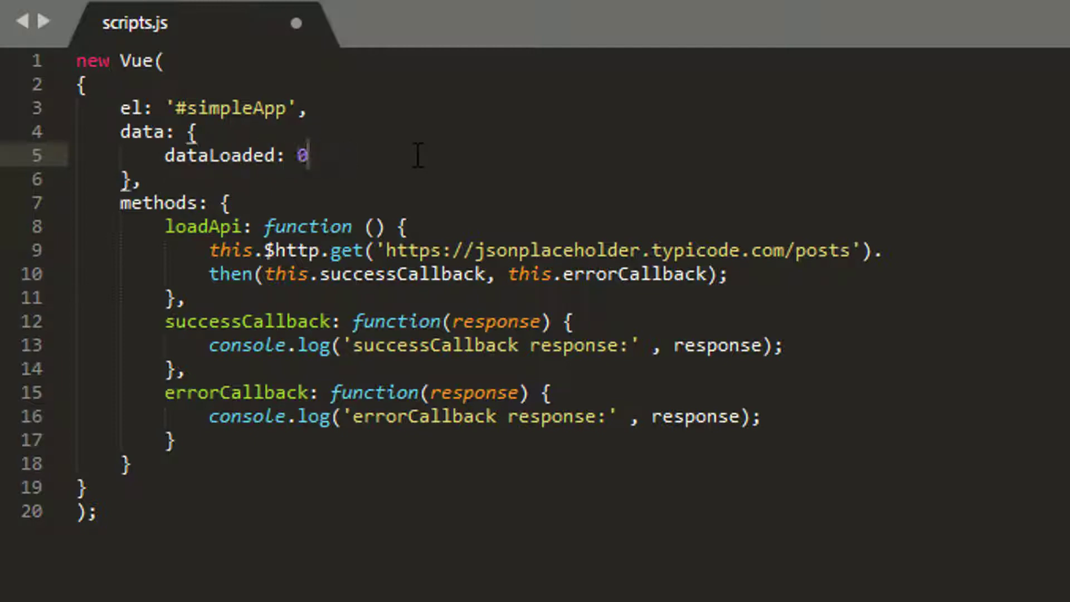
text(;)
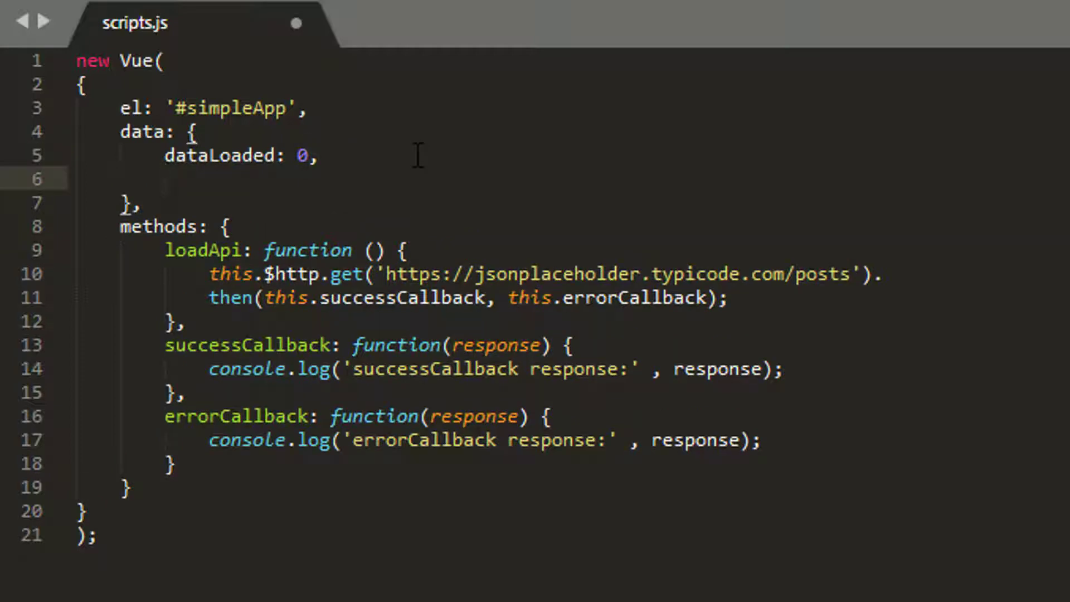
text(apiData)
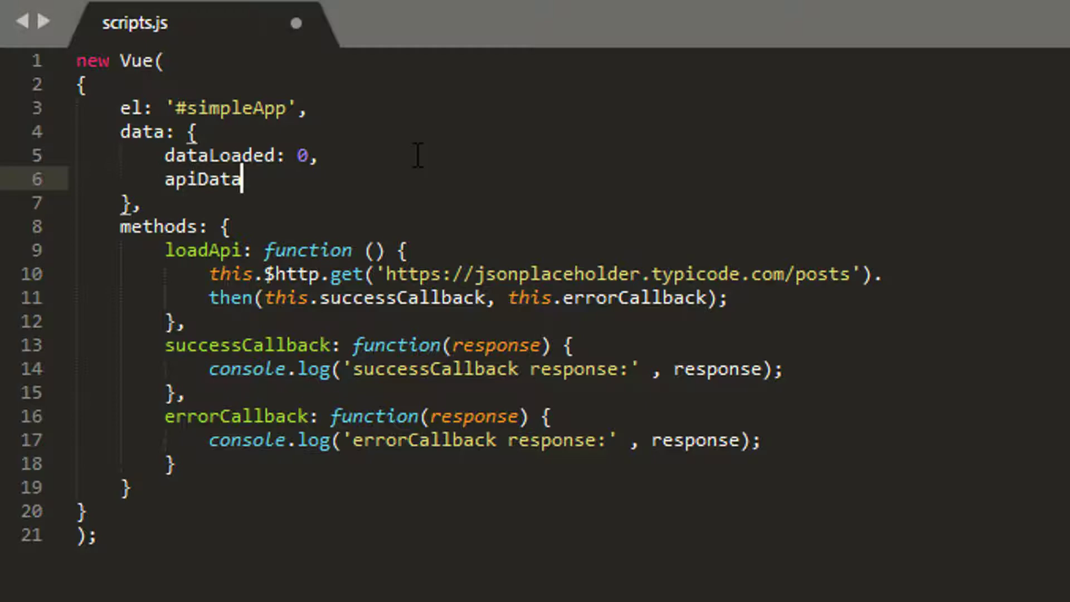
text(:)
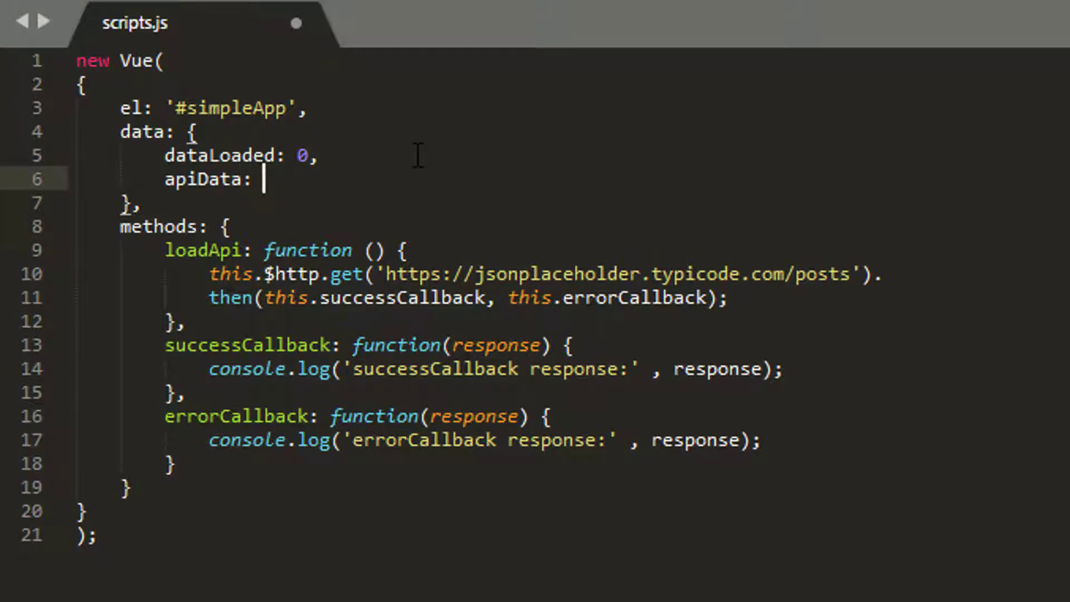
text(unde)
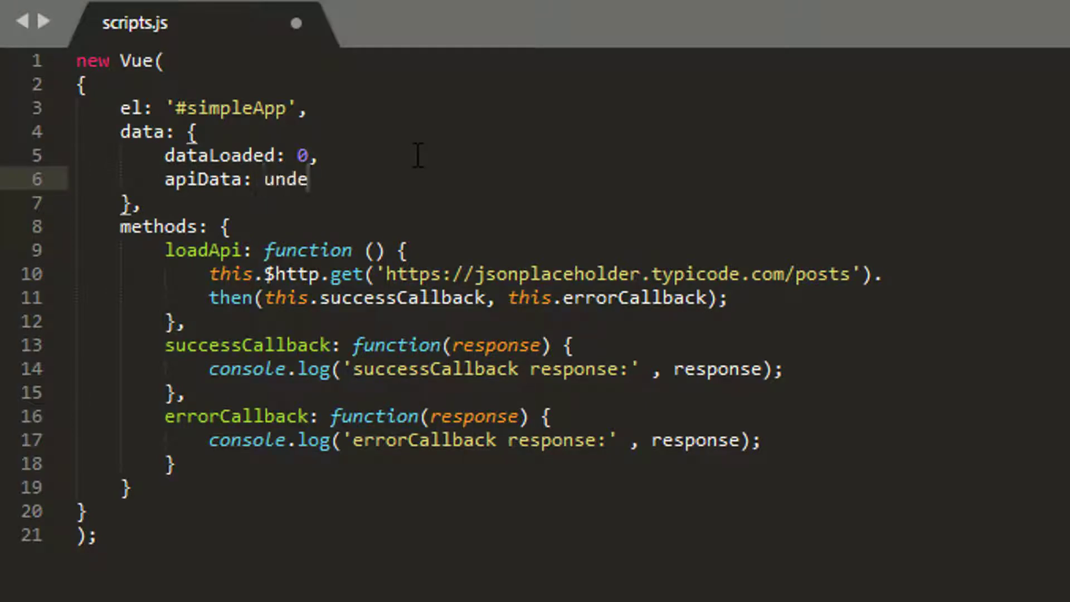
text(fined)
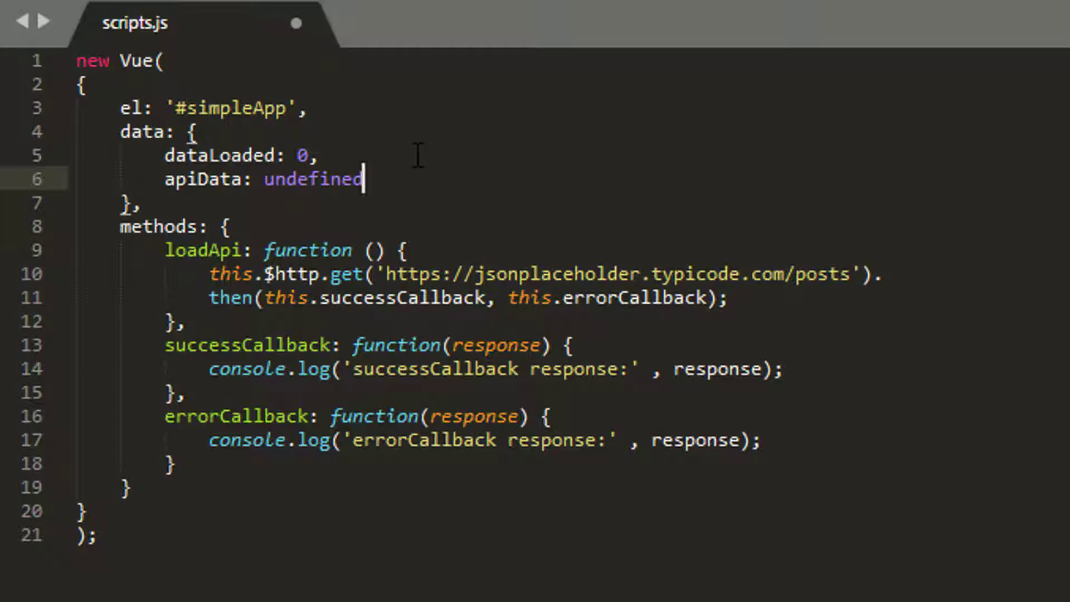
double_click(311, 178)
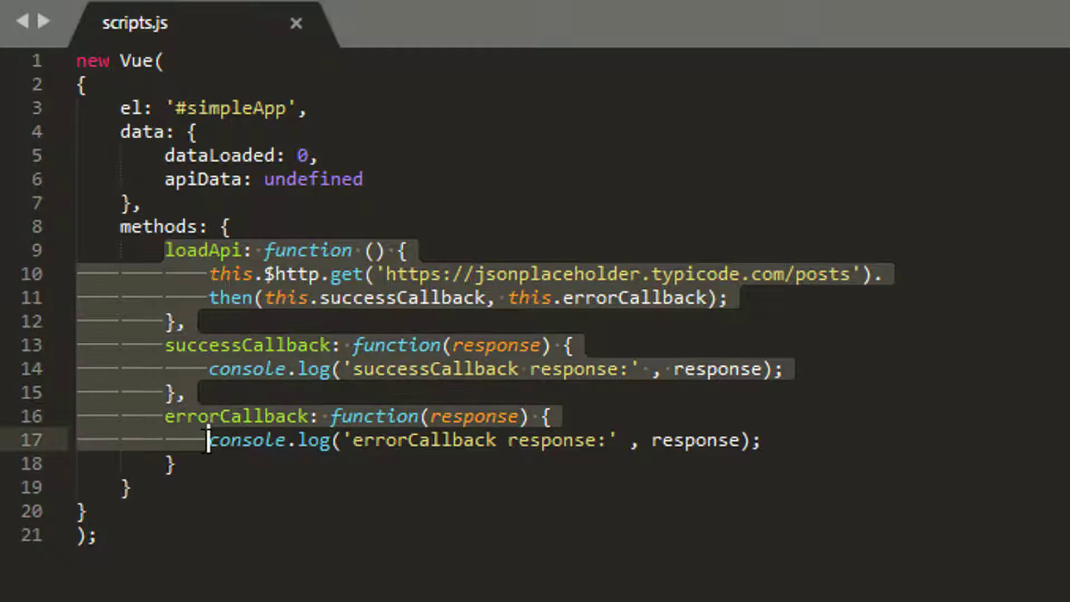
- Assign this.dataLoaded = 0 in loadApi, 1 in successCallback and 2 in errorCallback
click(402, 249)
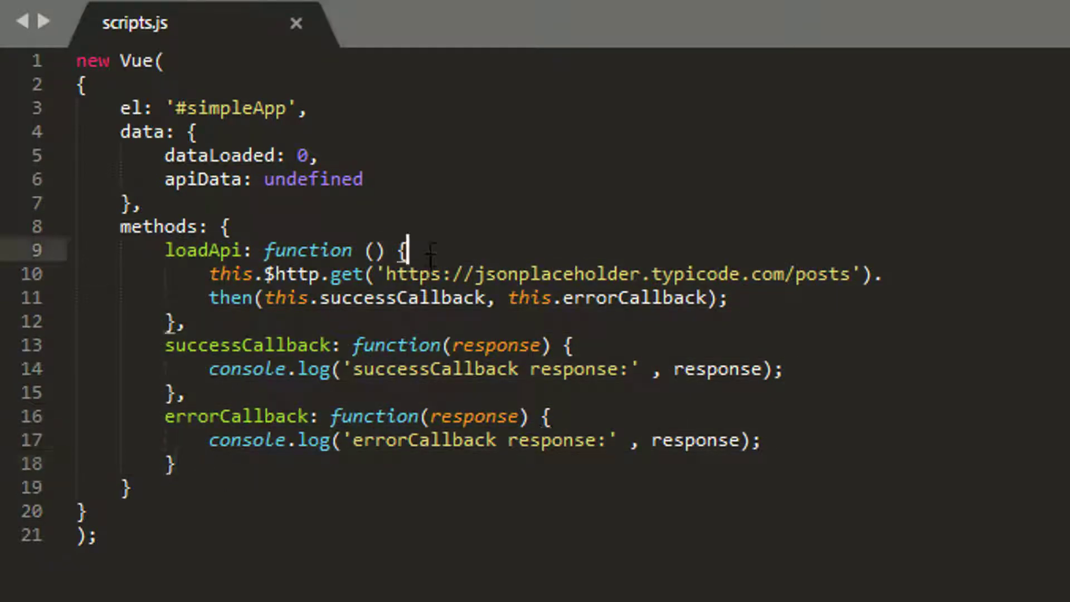
key(enter)
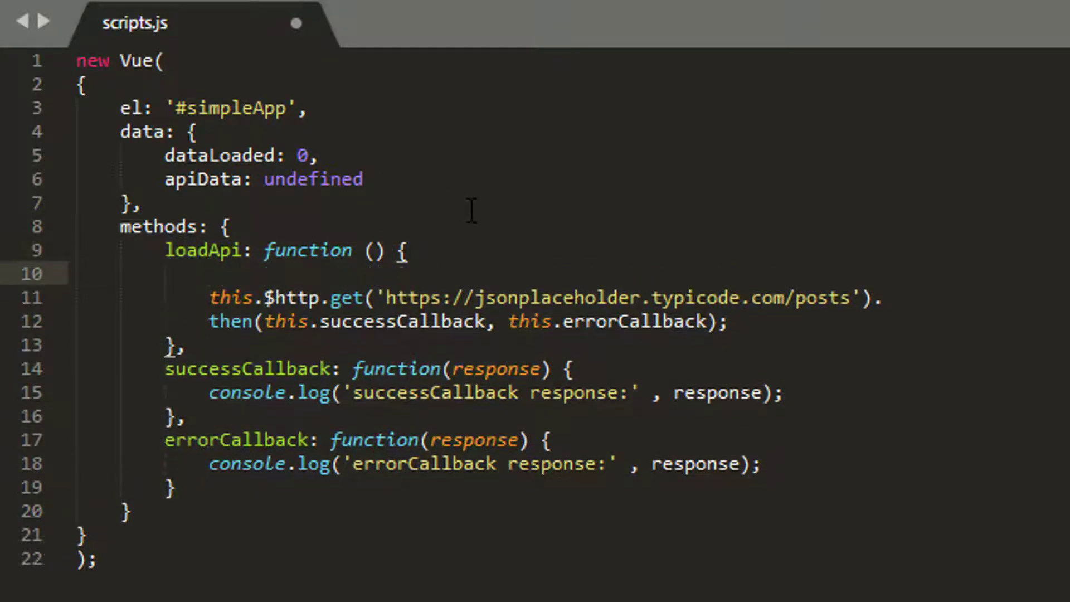
click(210, 274)
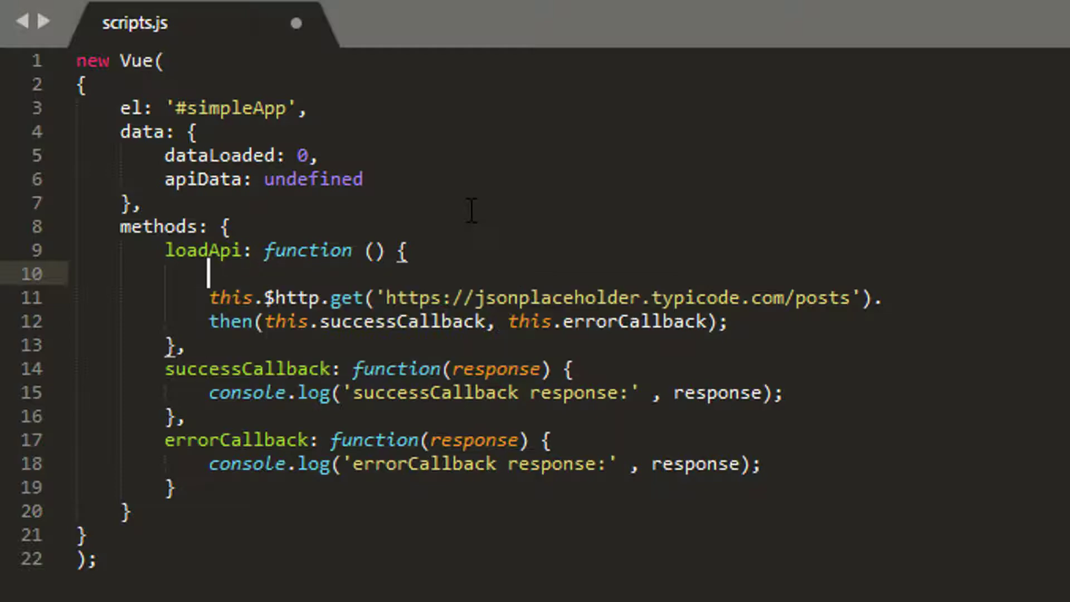
text(this.load)
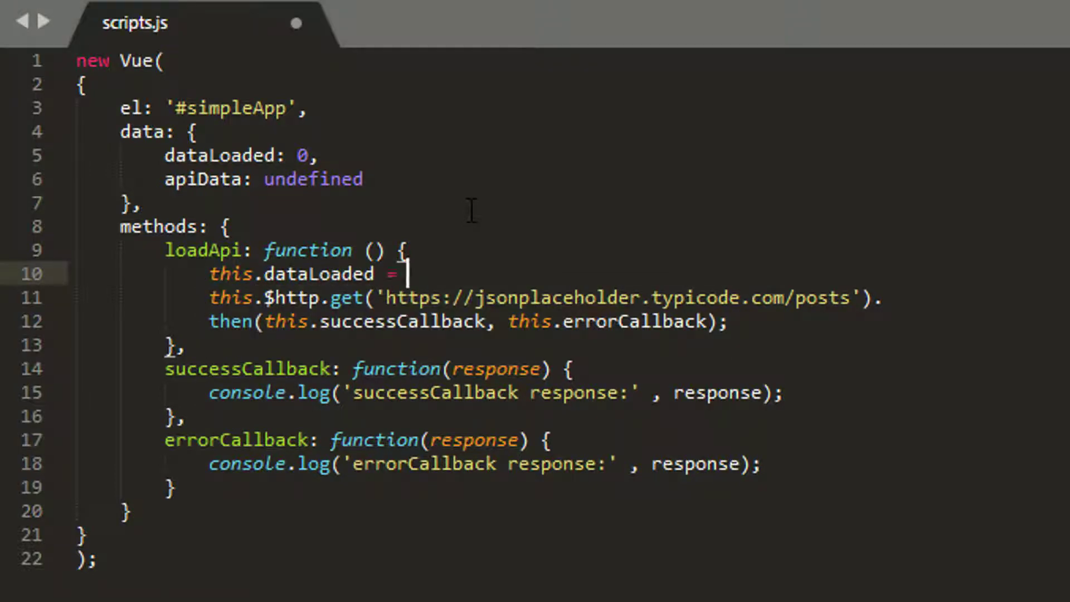
text(0)
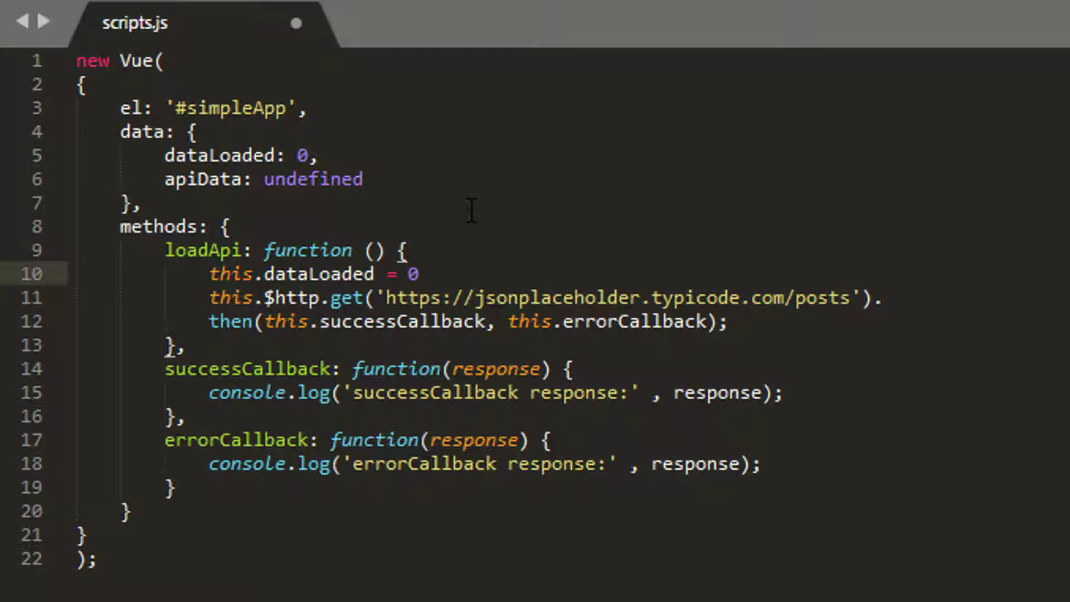
text(;)
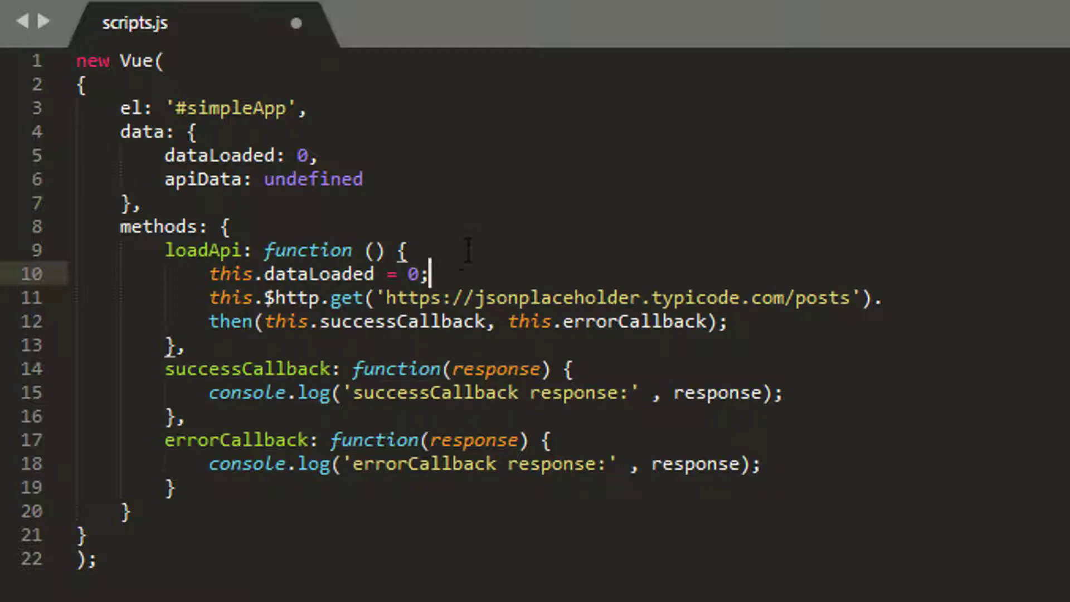
text(this.dataLoaded = 0;)
text(this.dataLoaded = 1;)
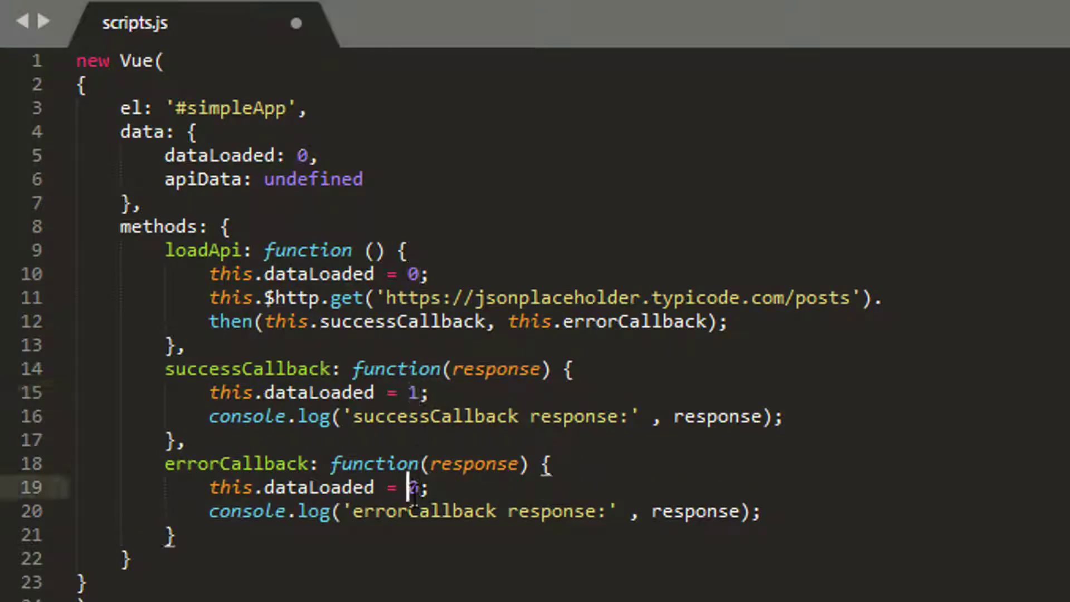
text(2)
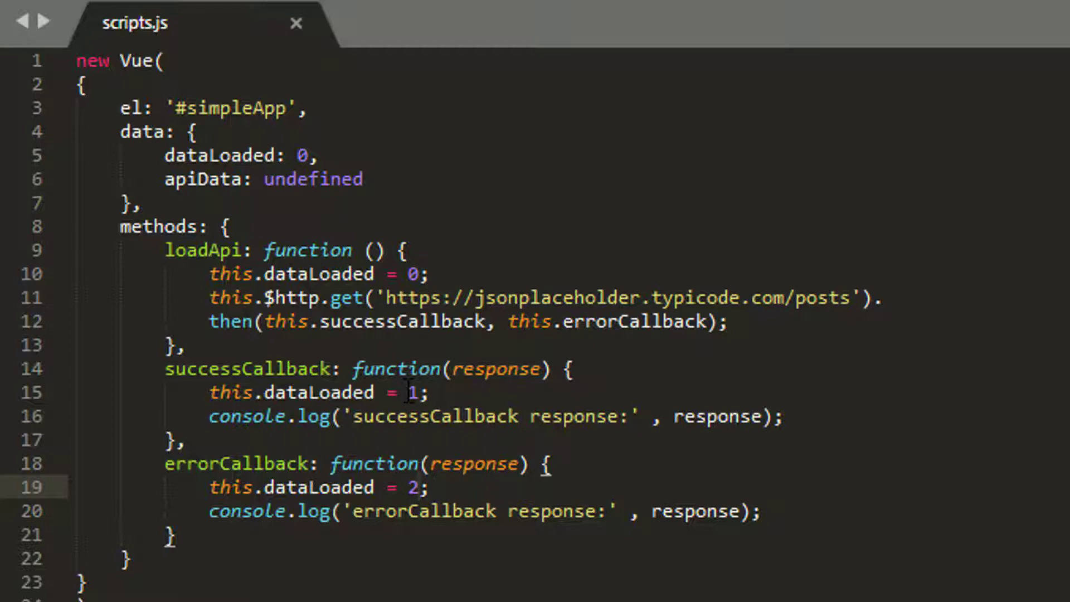
mouse_move(647, 277)
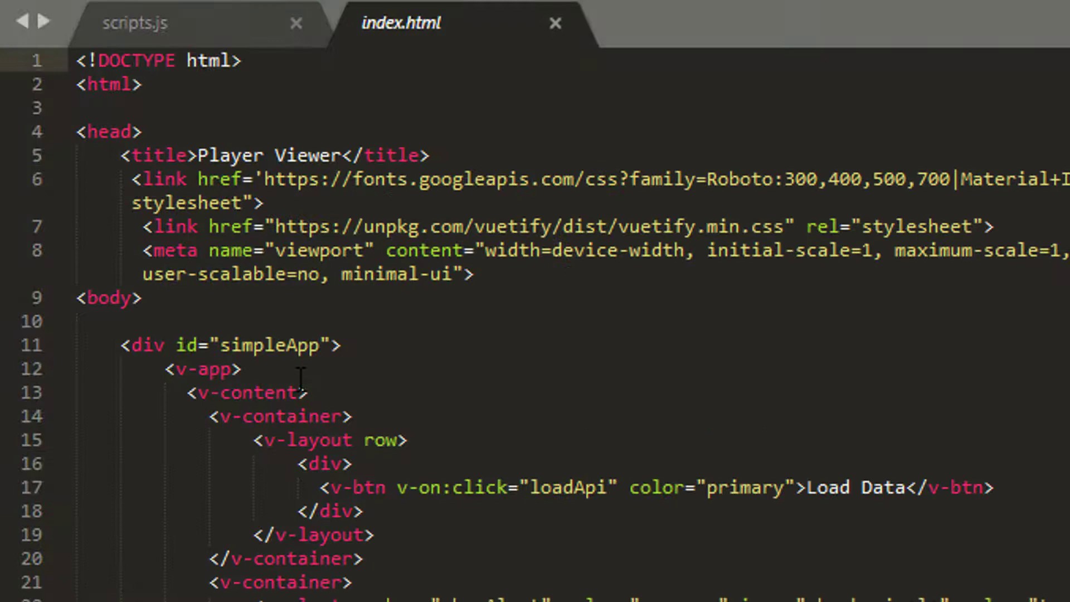
- Add v-alert elements shown when dataLoaded==1 (success) and dataLoaded==2 (error) in index.html
scroll(down, 3)
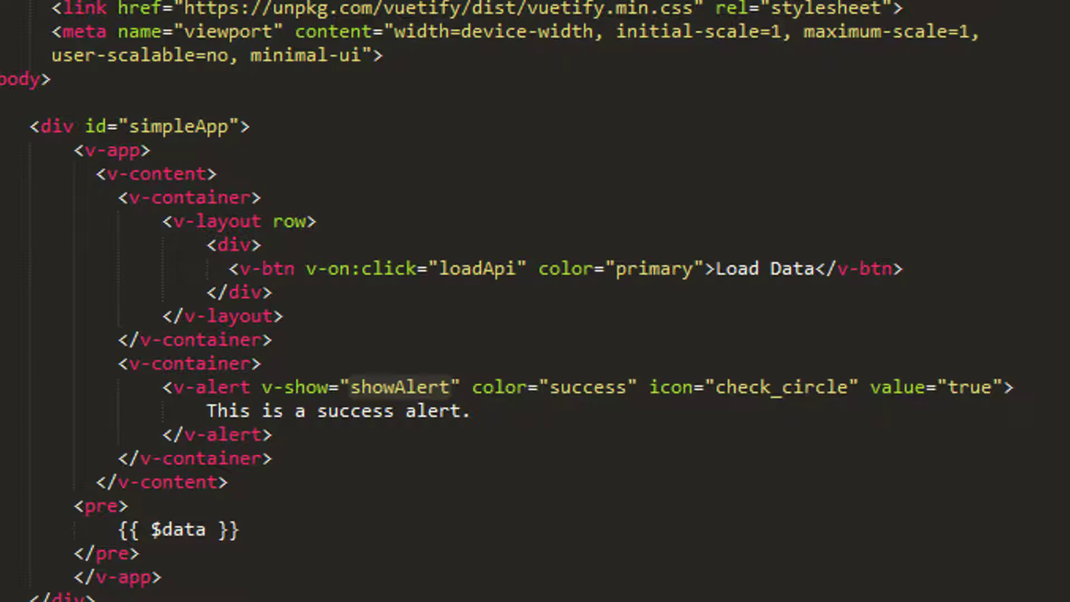
mouse_move(299, 410)
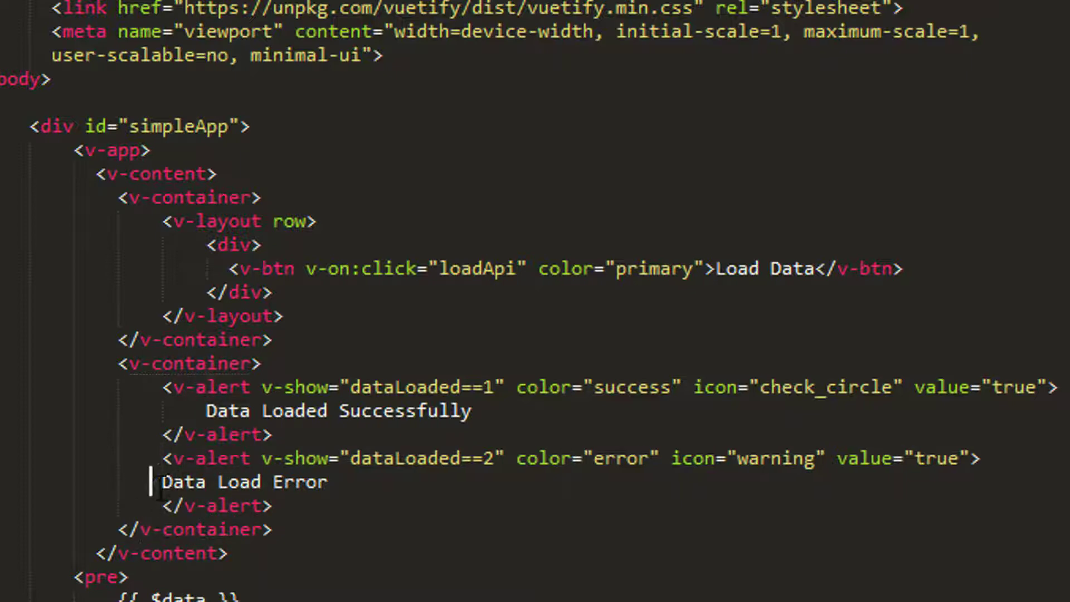
double_click(403, 387)
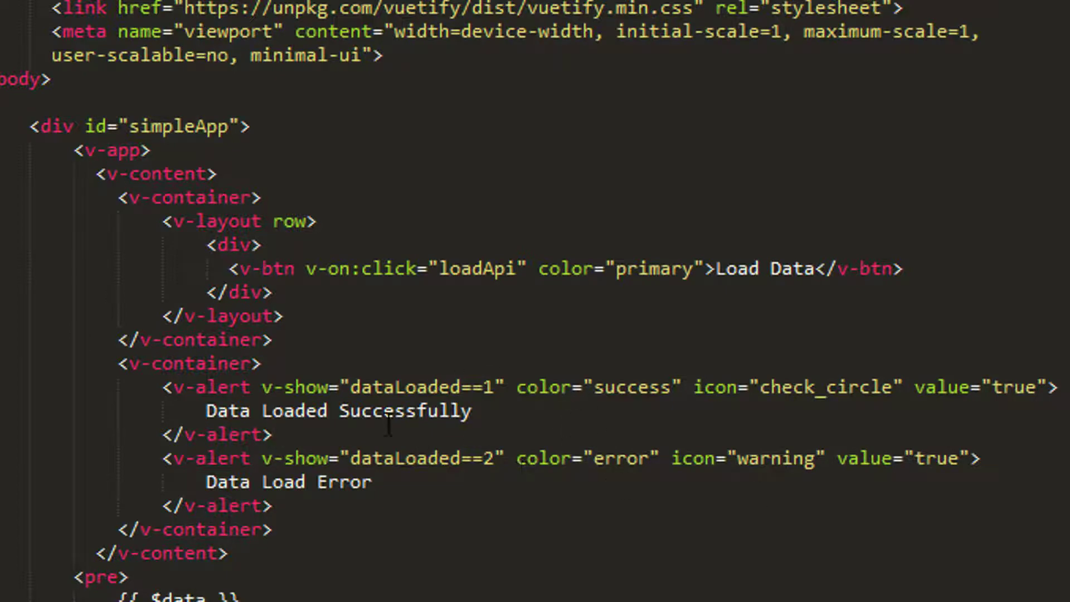
double_click(287, 481)
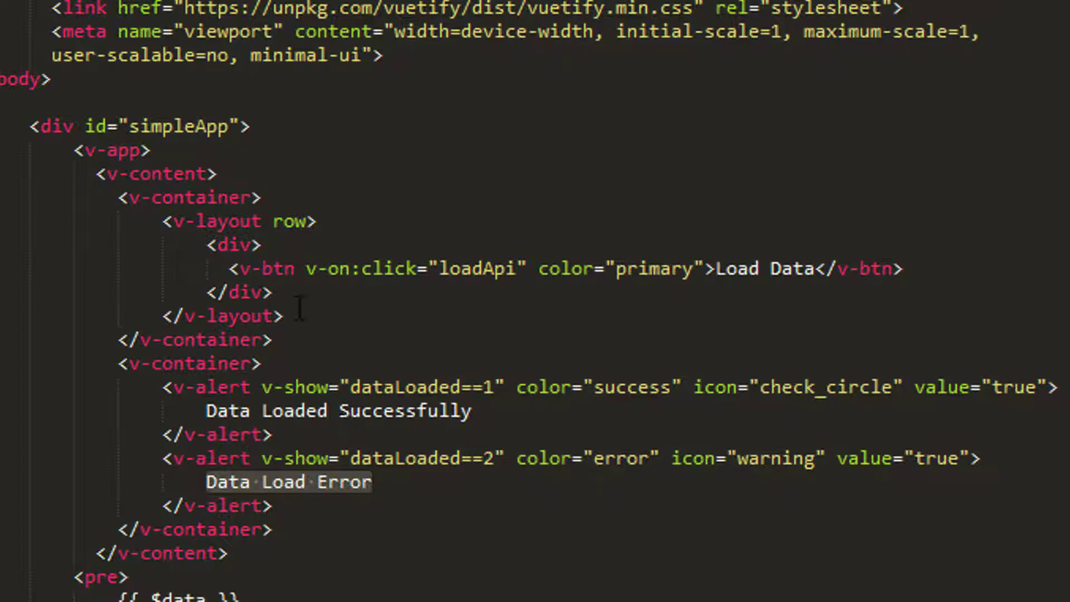
scroll(down, 3)
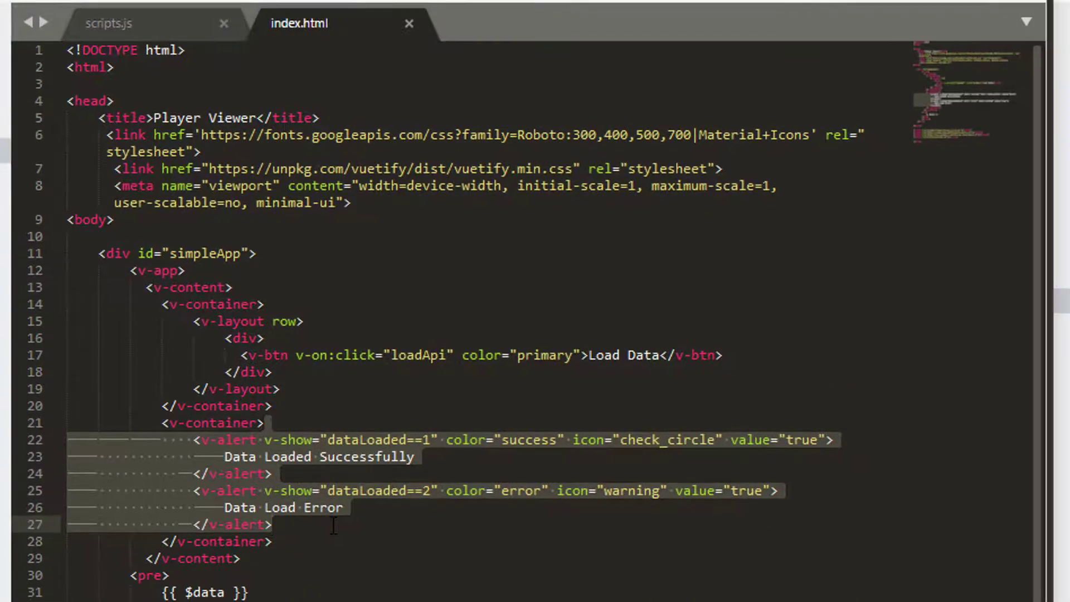
- Review the callbacks in scripts.js against the alerts in index.html
click(109, 23)
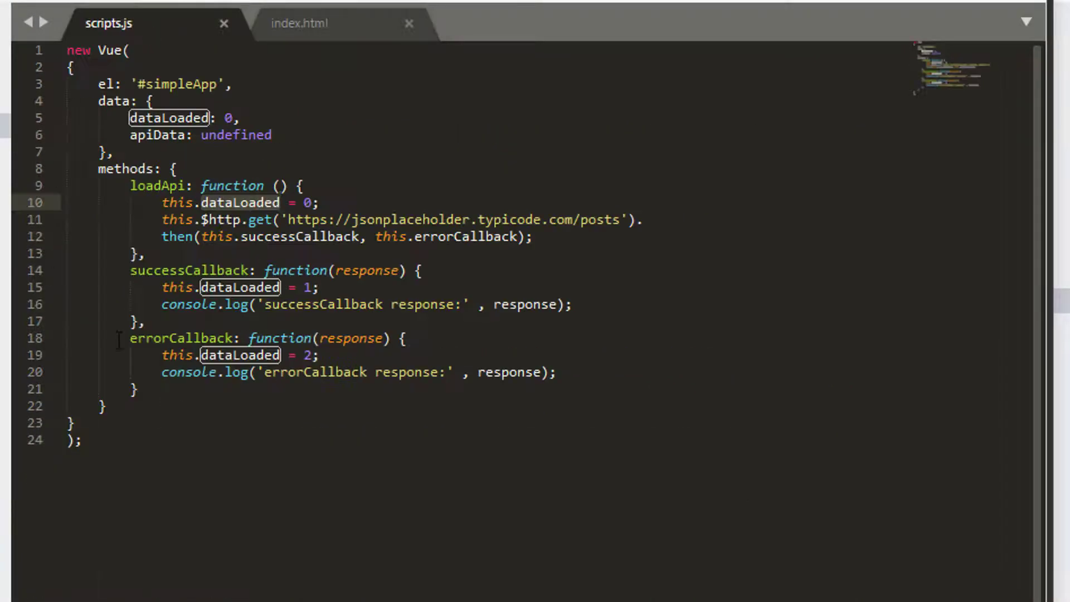
click(211, 286)
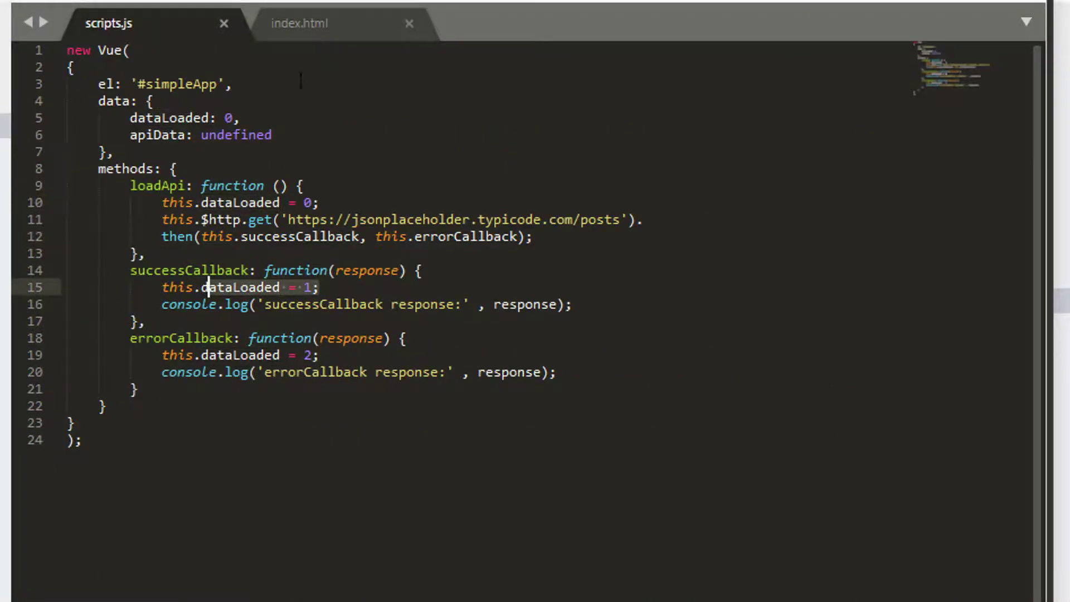
click(299, 23)
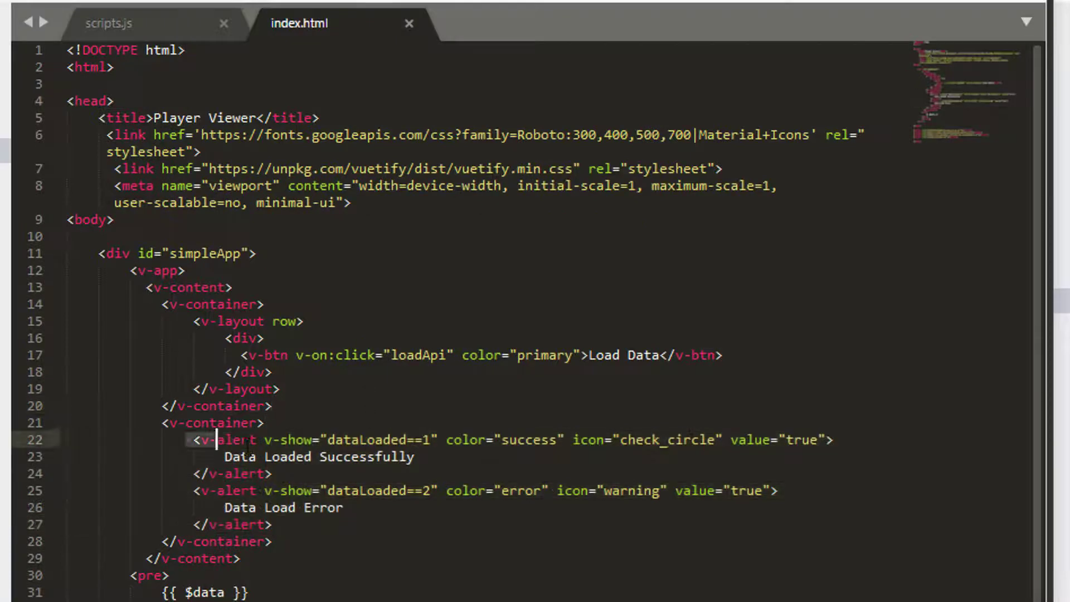
click(109, 22)
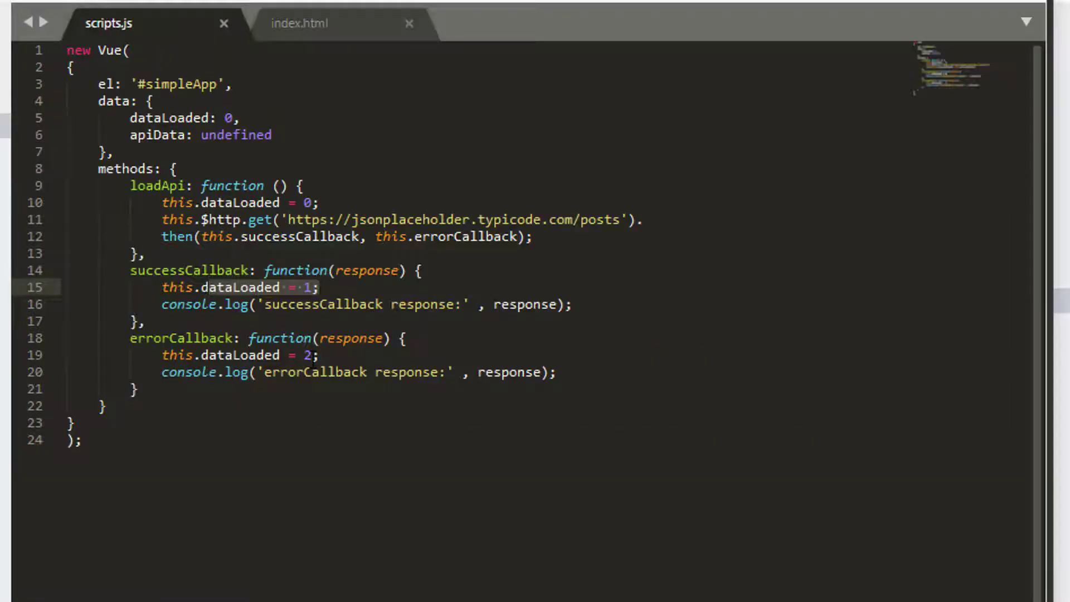
click(298, 22)
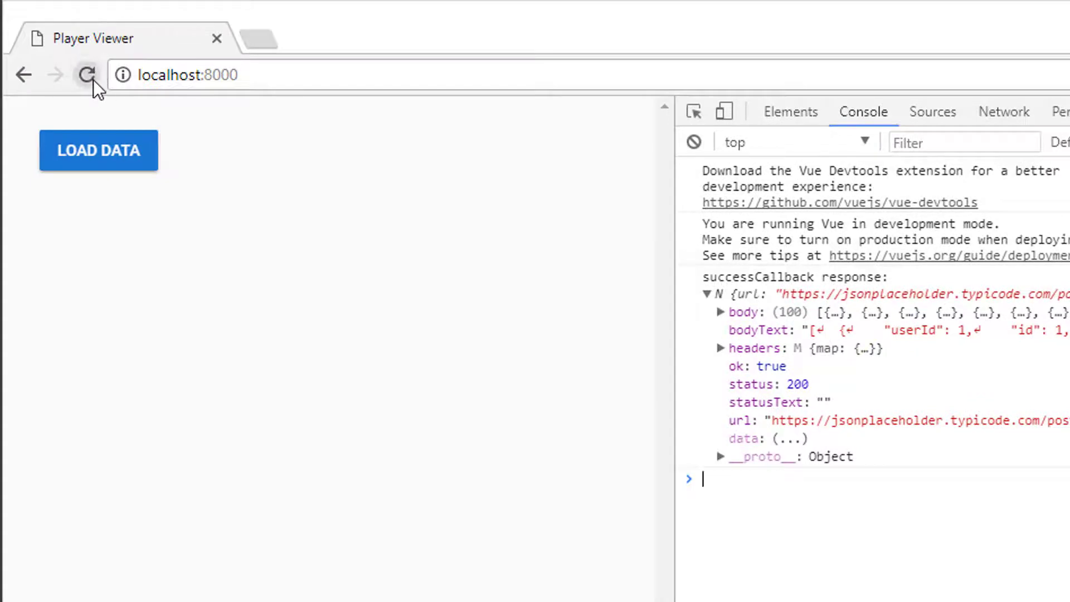
- Reload the Player Viewer page and request the posts again with LOAD DATA
click(86, 75)
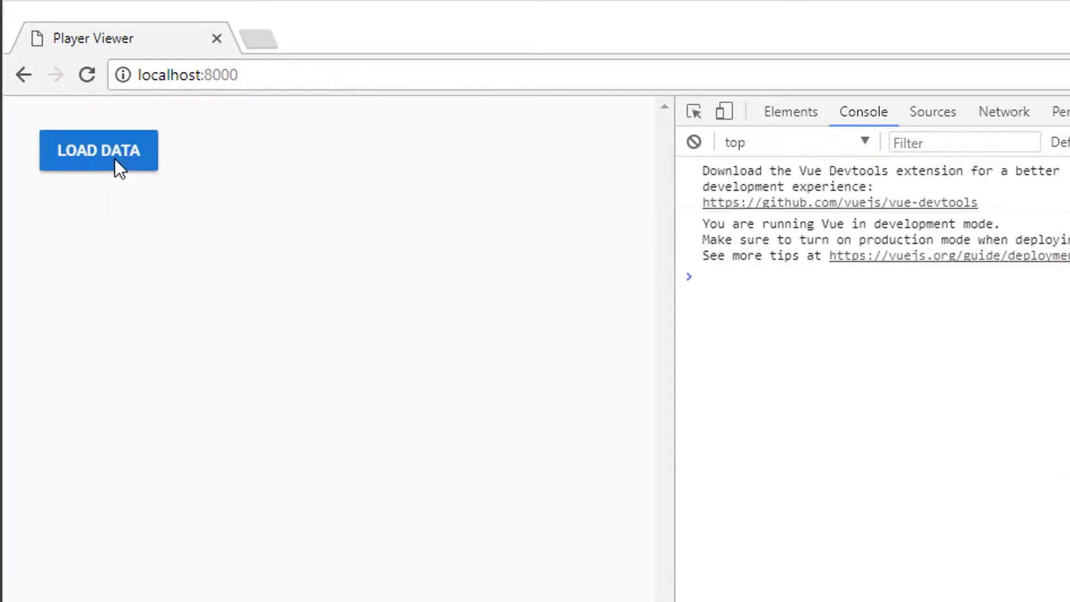
click(98, 150)
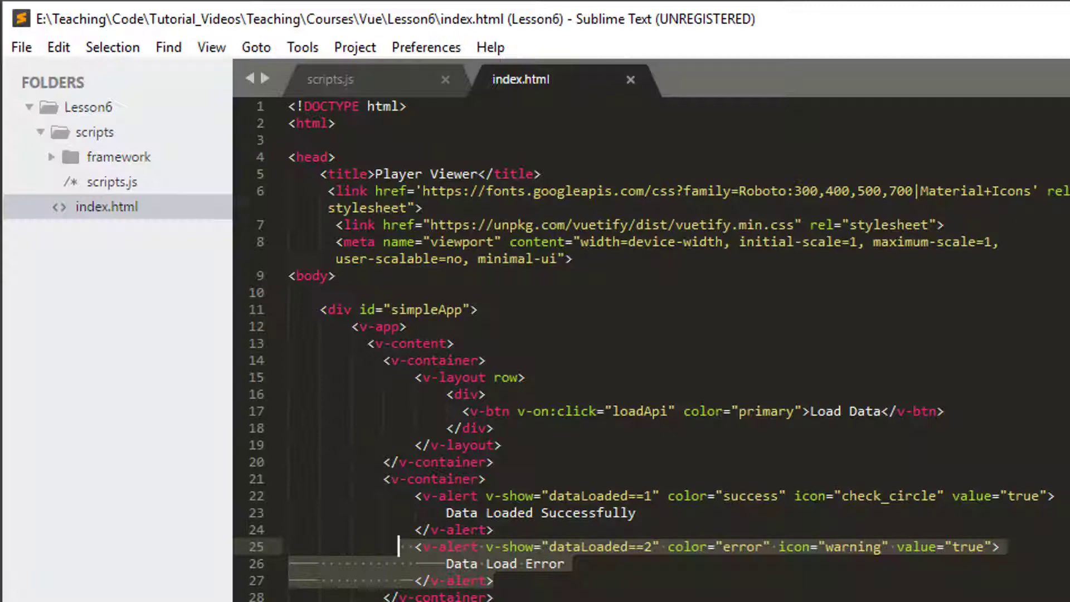
- Misspell the request URL to '/postse' in scripts.js and save to trigger the error path
click(330, 79)
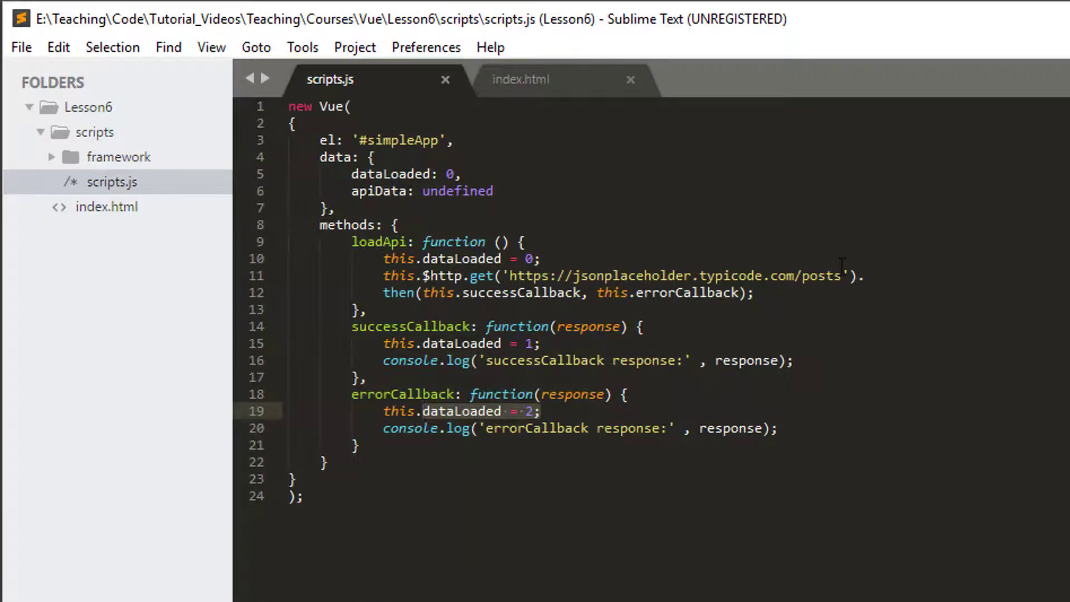
text(se)
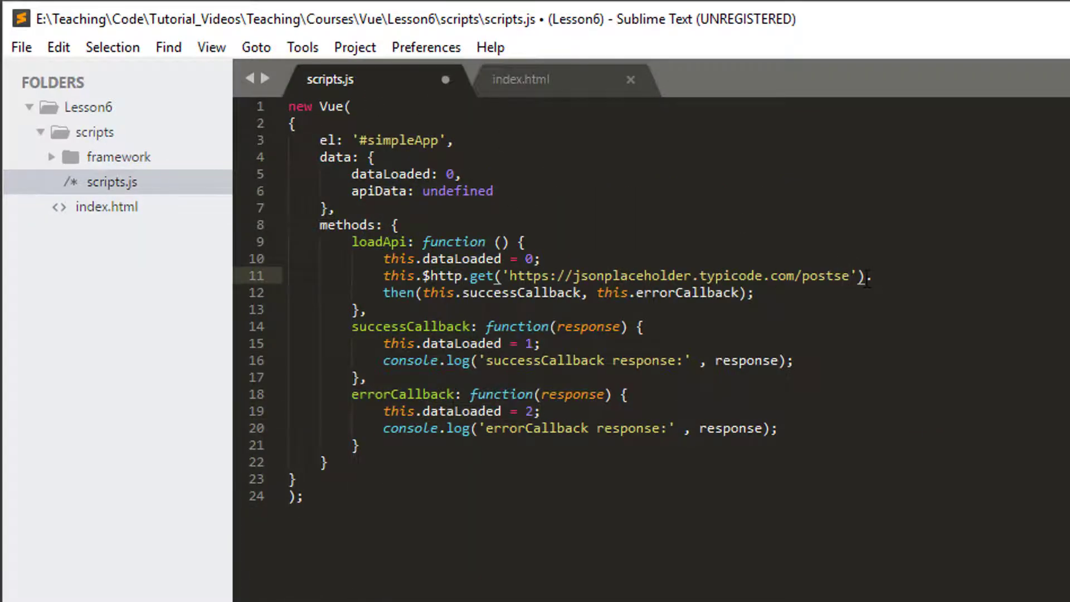
key(ctrl+s)
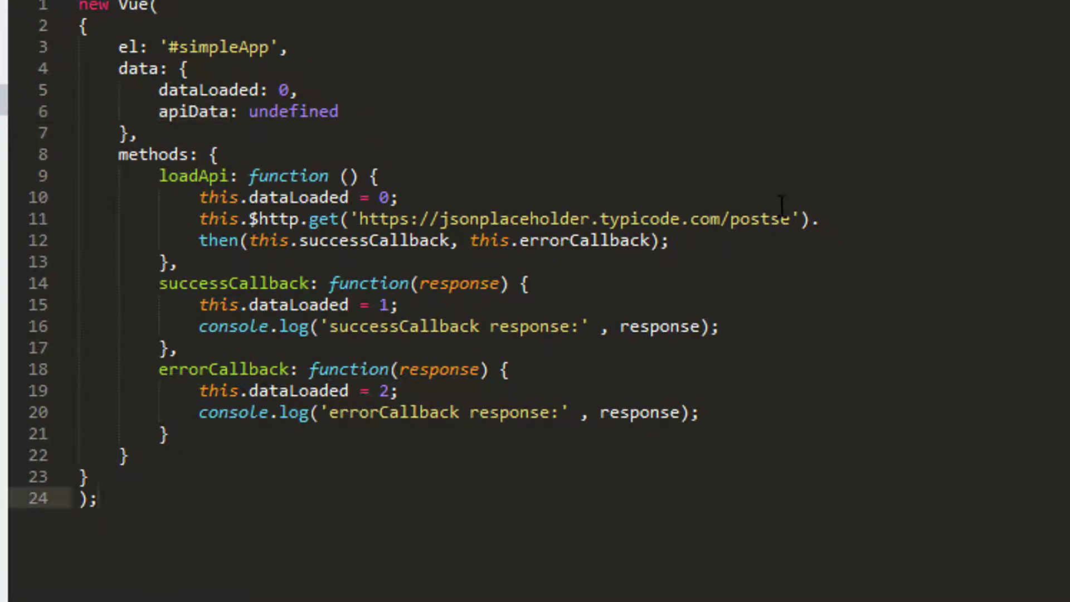
key(Backspace)
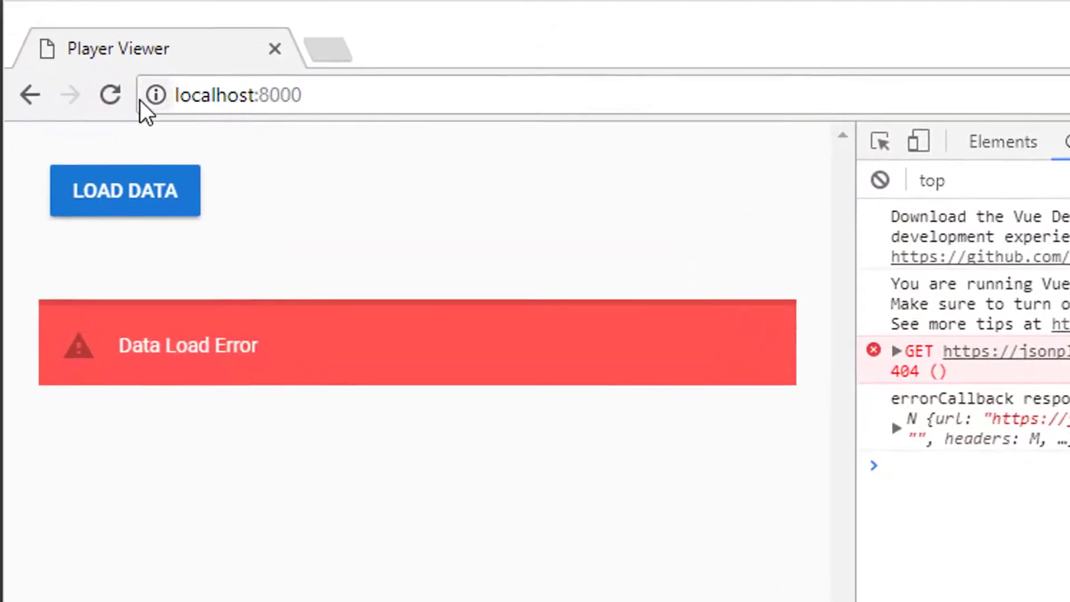
- Reload, load the data and expand the success response showing status 200 and a 100-item data array
click(111, 95)
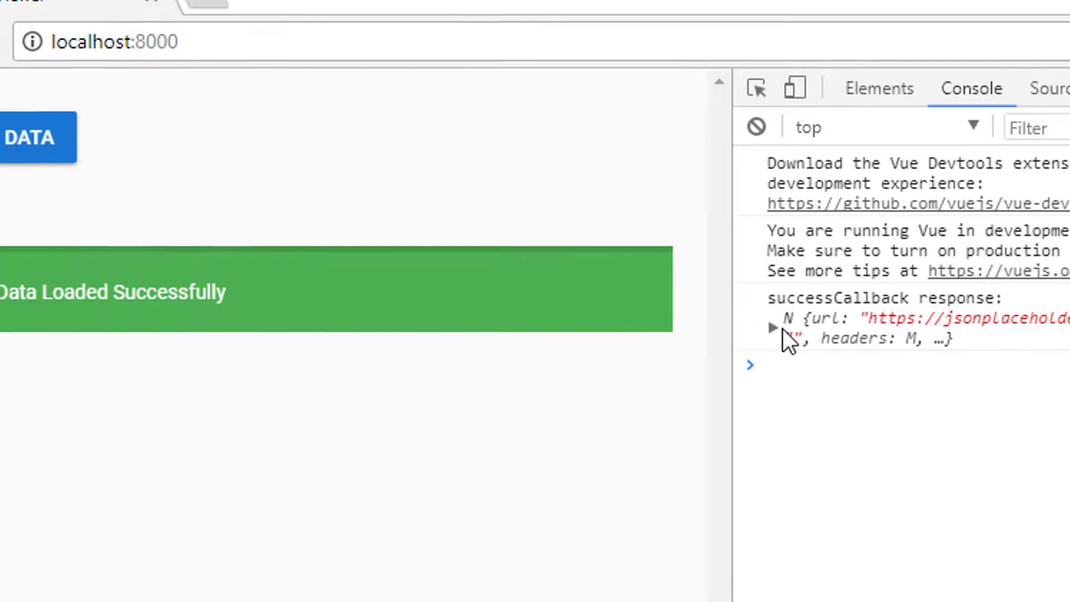
click(771, 327)
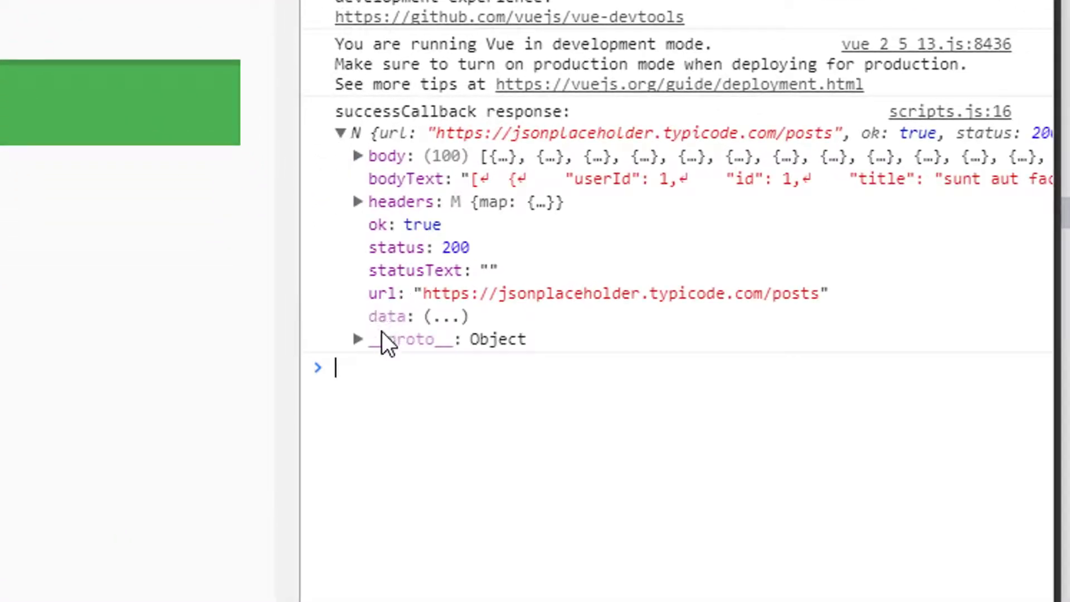
click(389, 315)
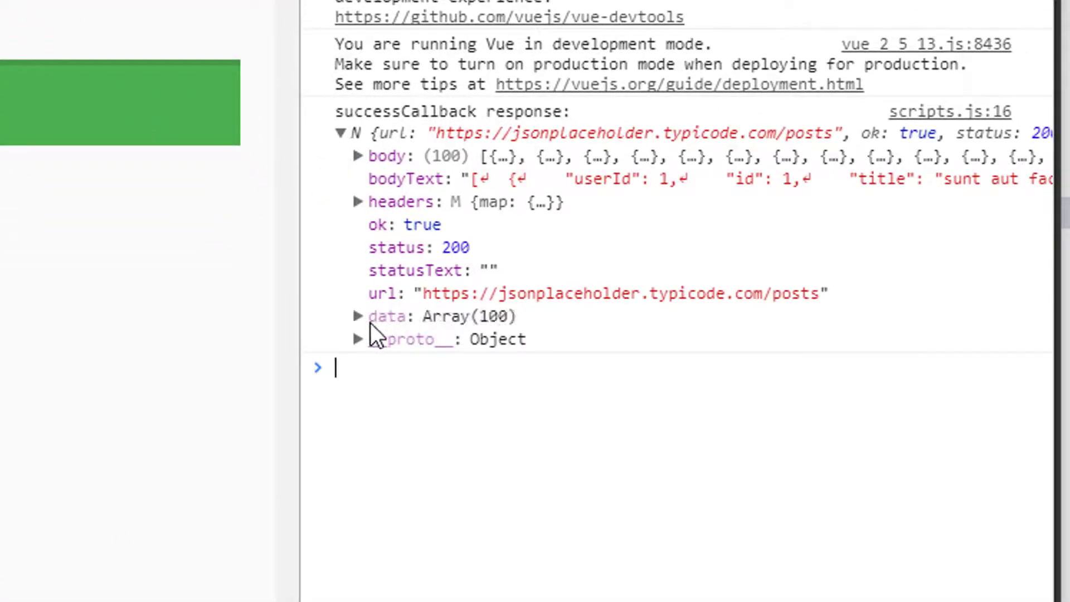
click(356, 315)
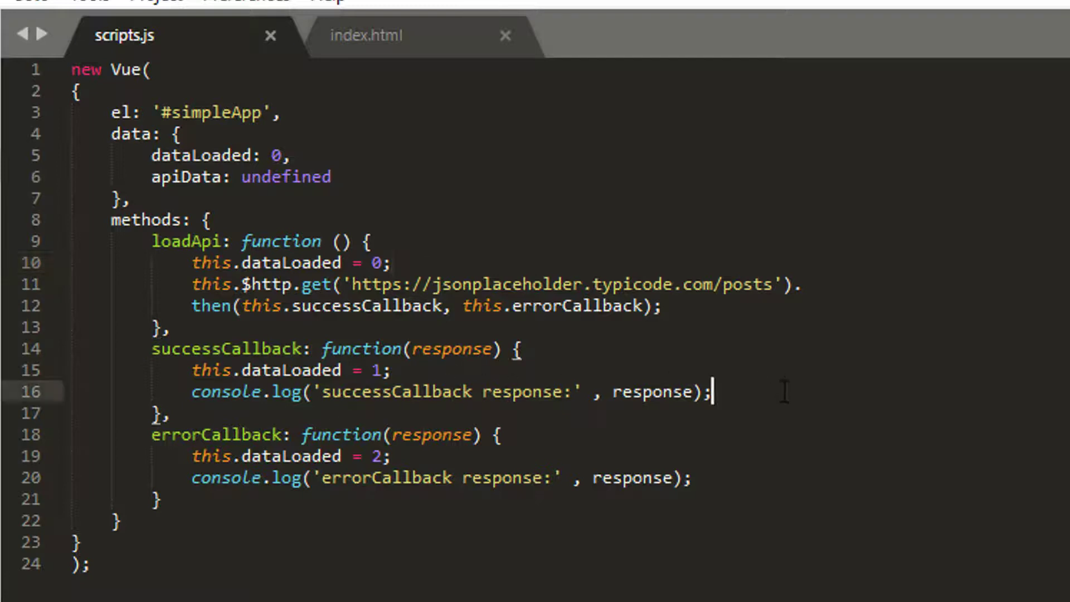
- Add 'this.apiData = response.data;' inside successCallback
text(t)
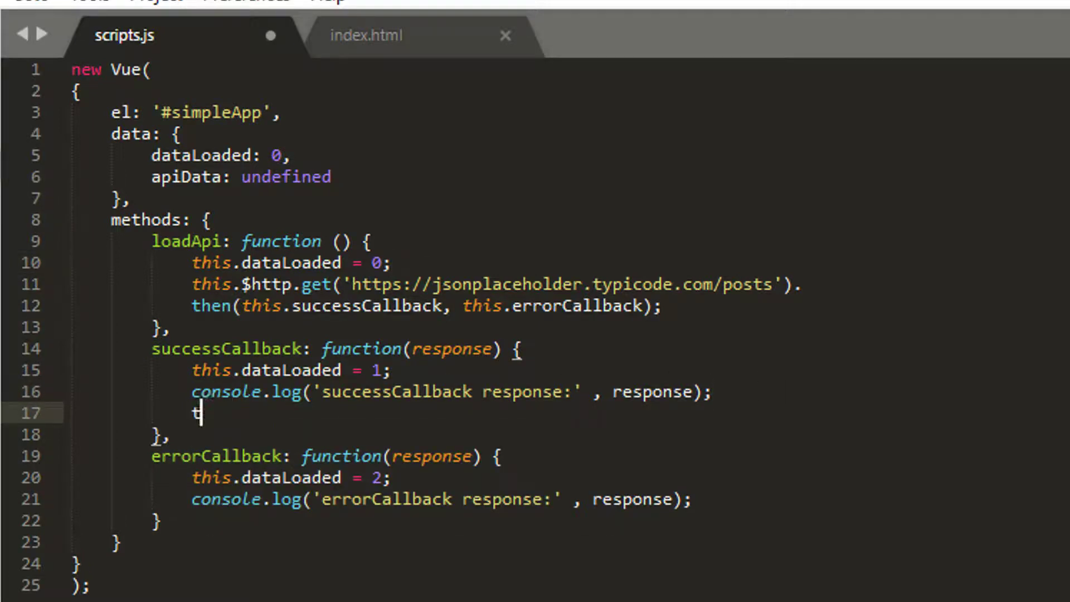
text(his.apiData)
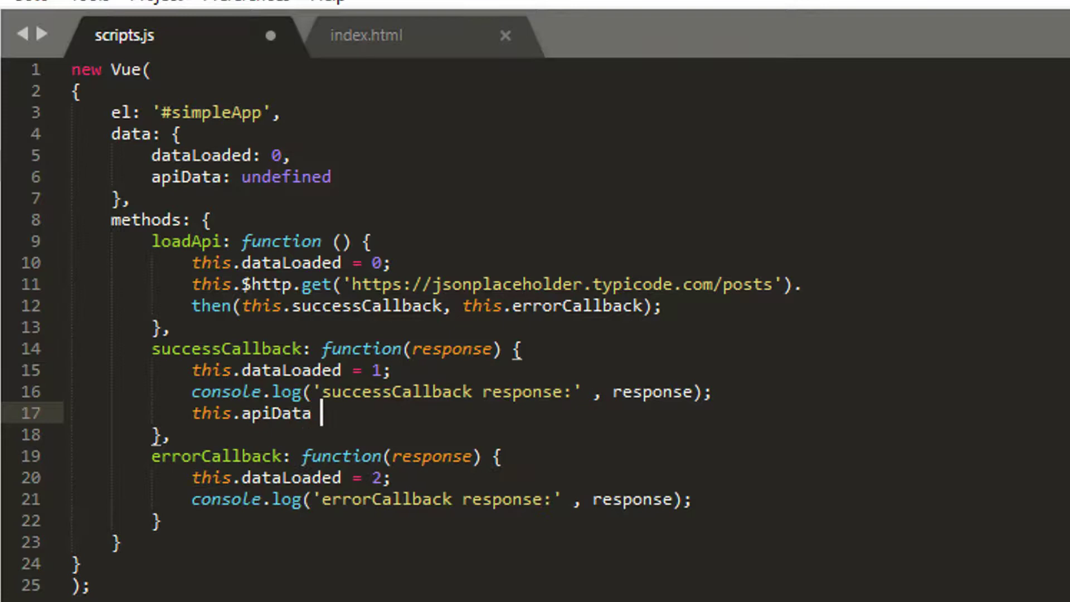
text(= res)
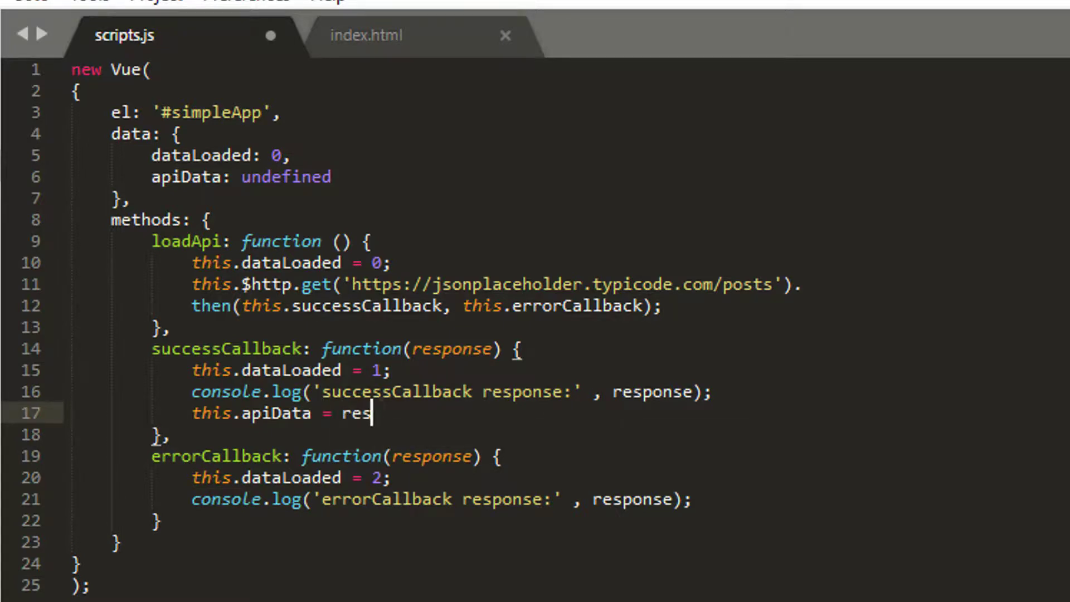
text(ponse)
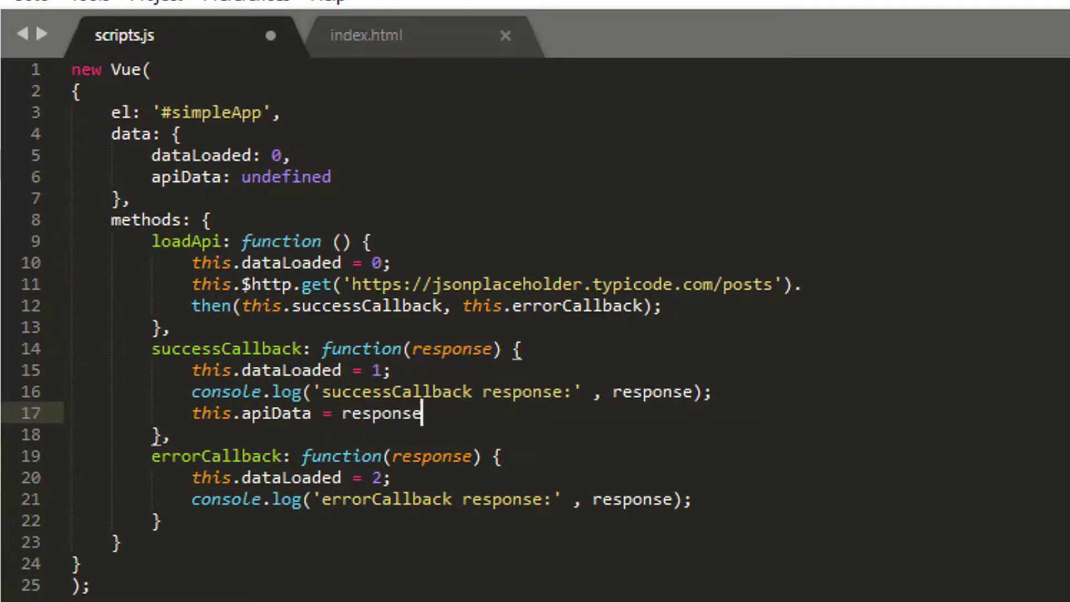
text(.data;)
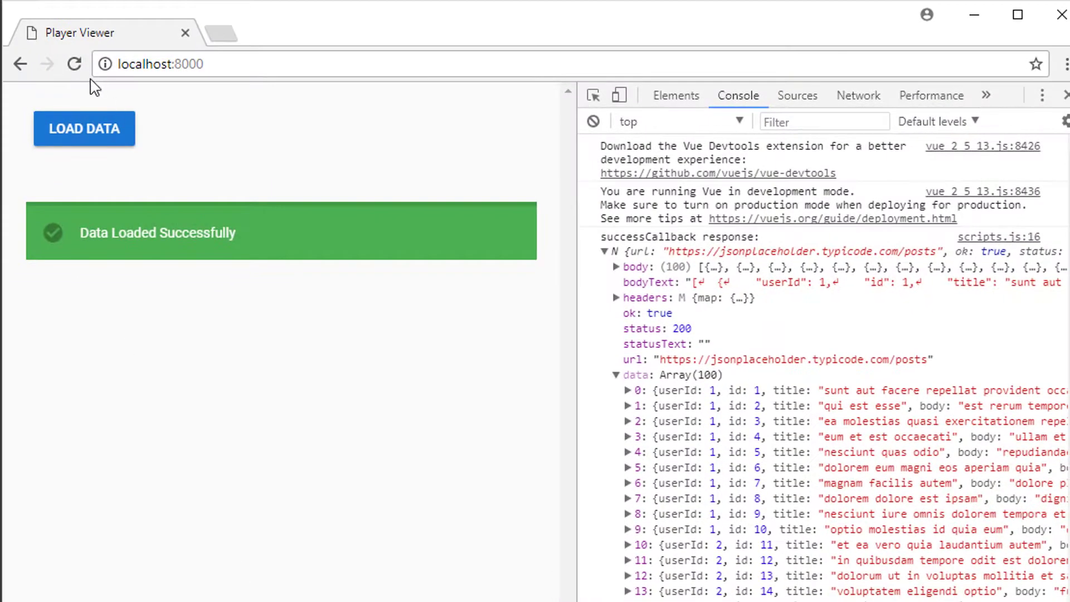
- Reload the page and load the data so apiData prints the posts' userId, id, title and body
click(83, 128)
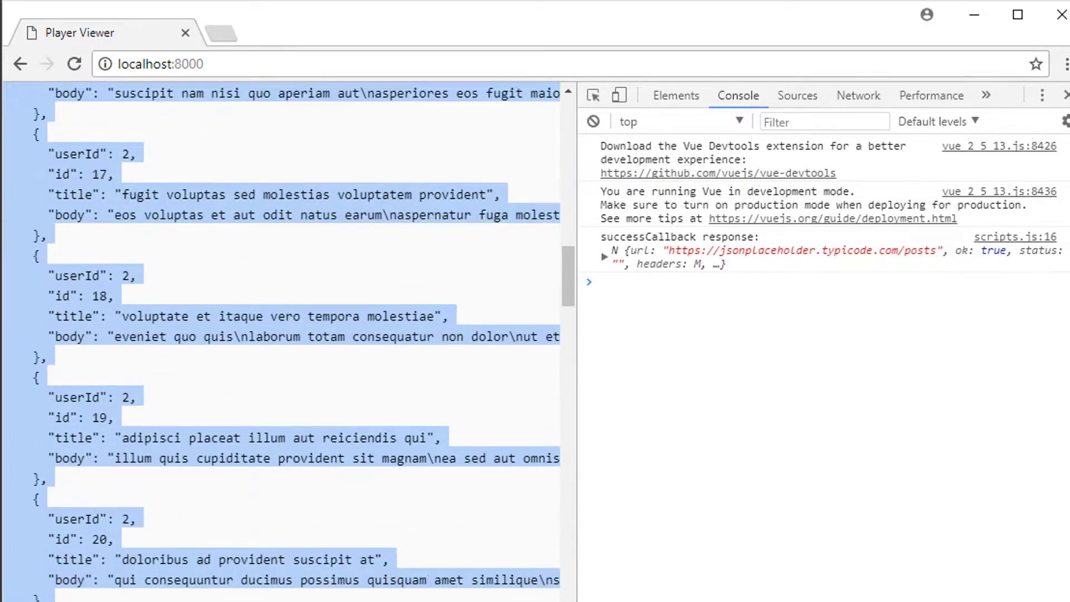
click(84, 128)
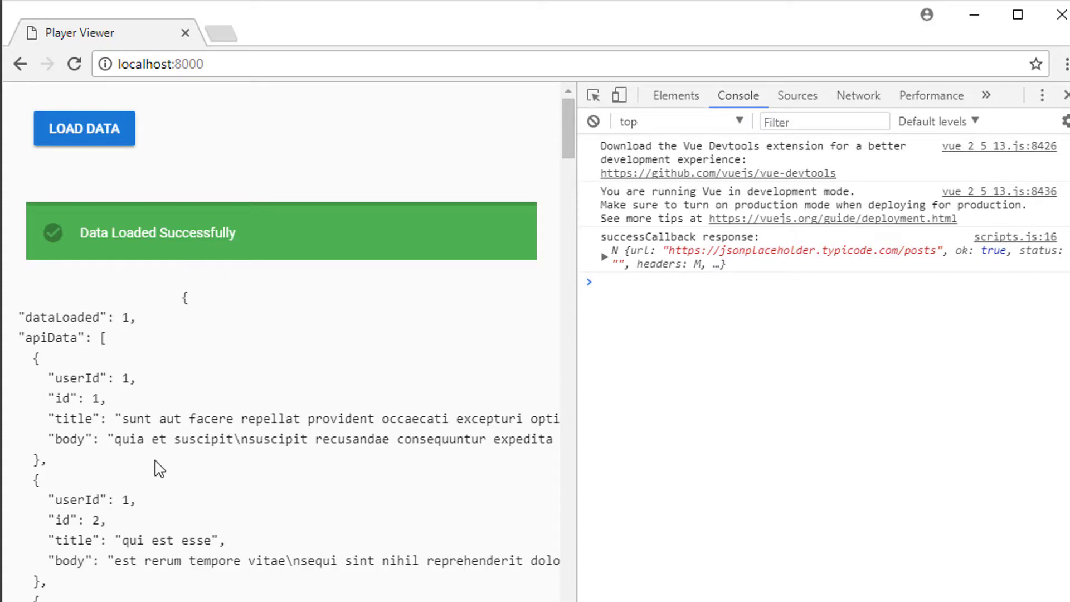
mouse_move(57, 406)
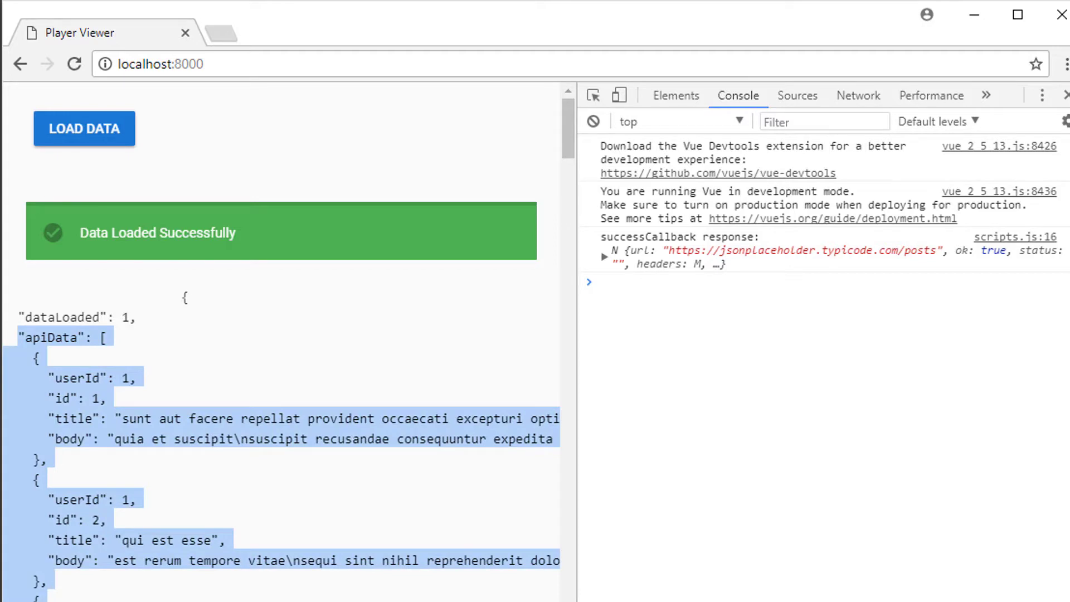
click(455, 380)
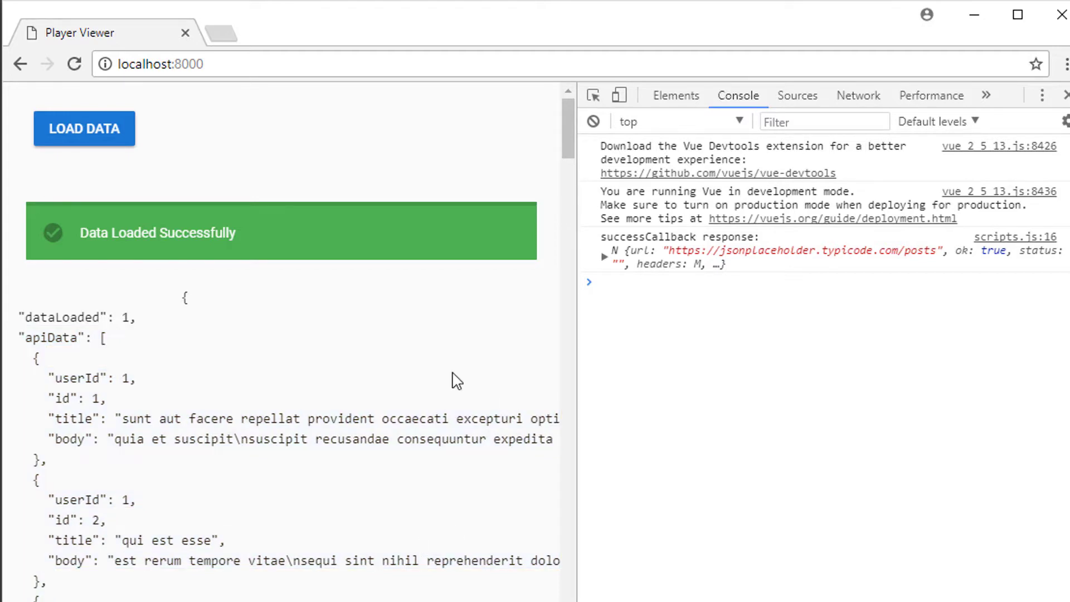